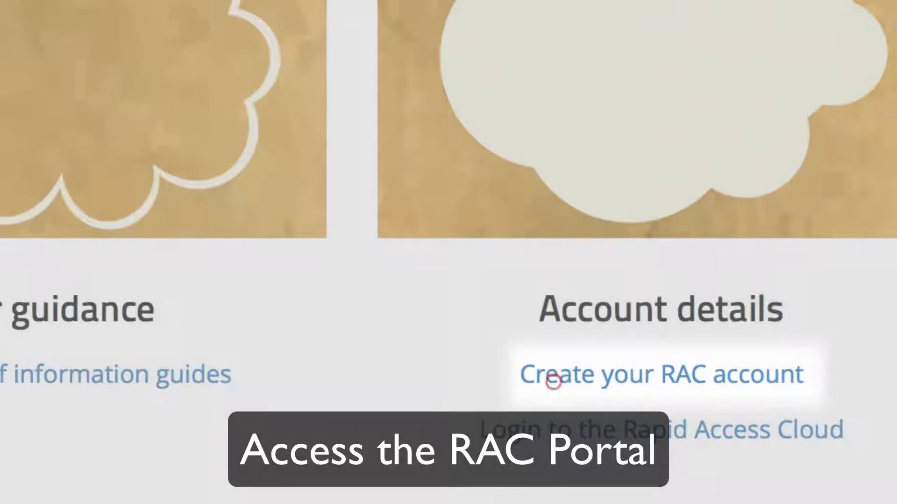
Sign up for a Rapid Access Cloud account using Google sign-in.
{"action": "left_click", "coordinate": [660, 375]}
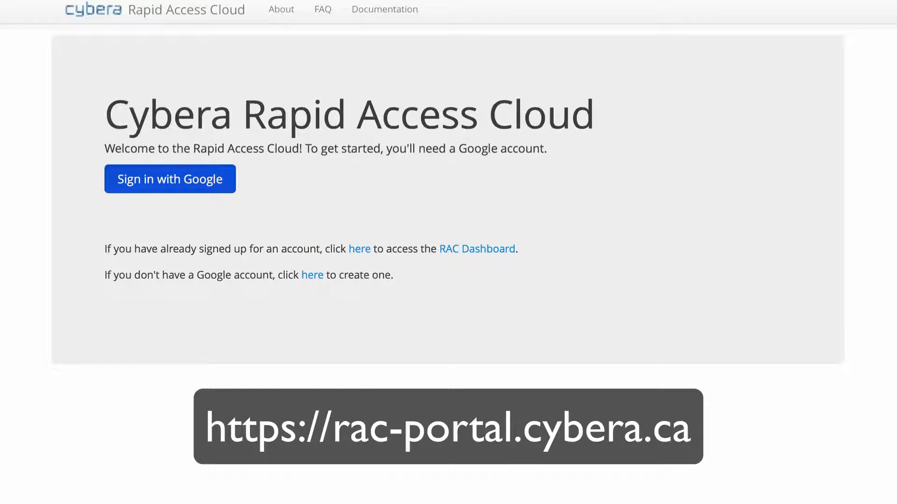
{"action": "left_click", "coordinate": [170, 178]}
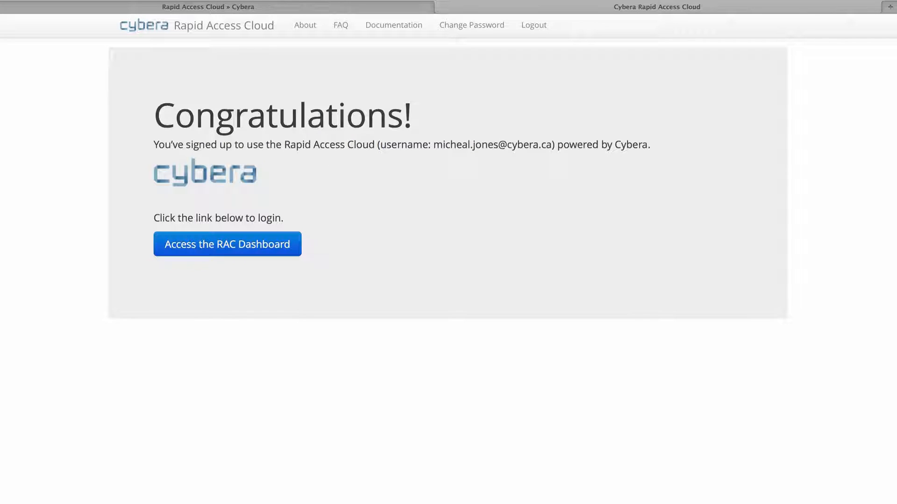
Sign in to the RAC Dashboard in the Calgary region and view Access & Security.
{"action": "left_click", "coordinate": [227, 244]}
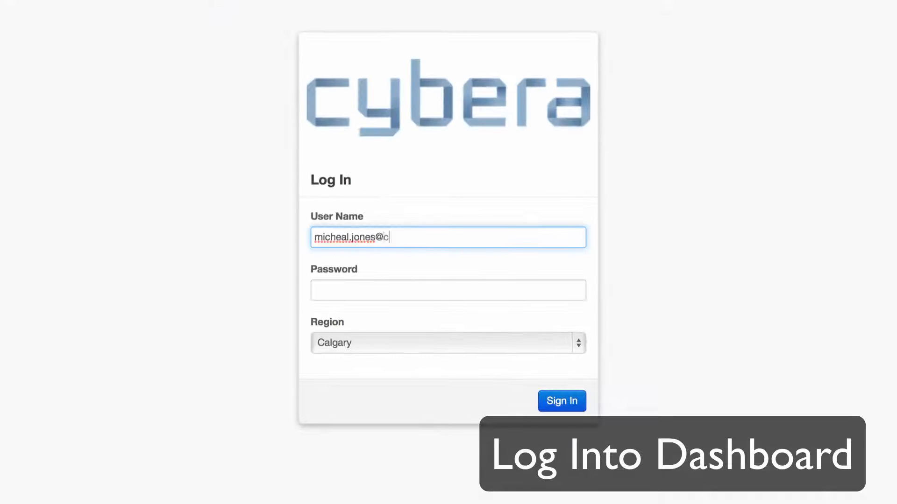
{"action": "left_click", "coordinate": [561, 400]}
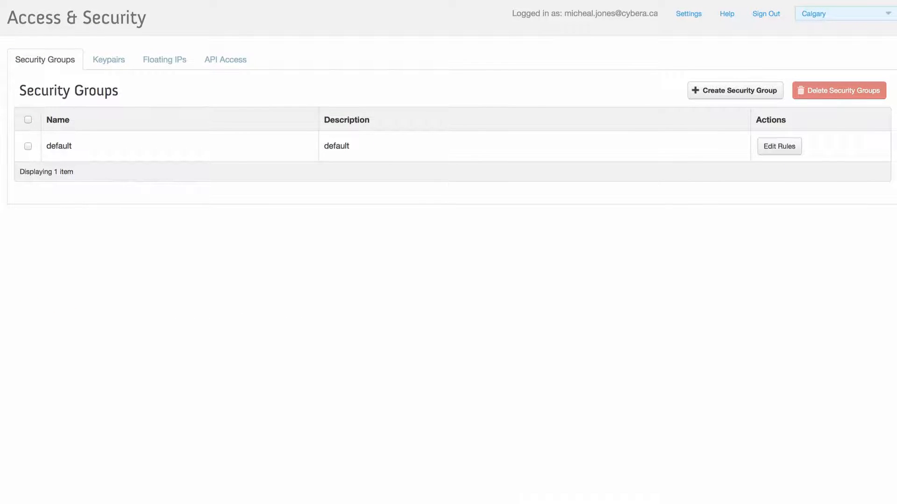
Create a new SSH keypair named myKeyPair under Keypairs.
{"action": "left_click", "coordinate": [109, 59]}
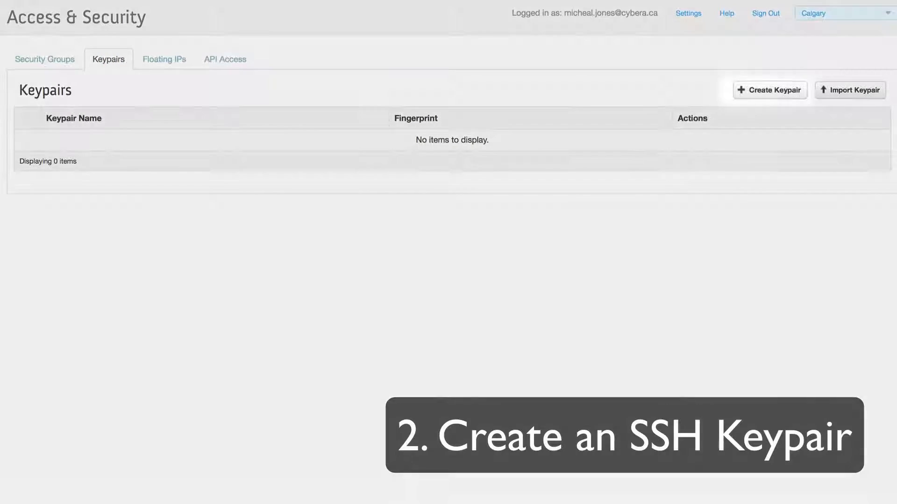
{"action": "left_click", "coordinate": [768, 90]}
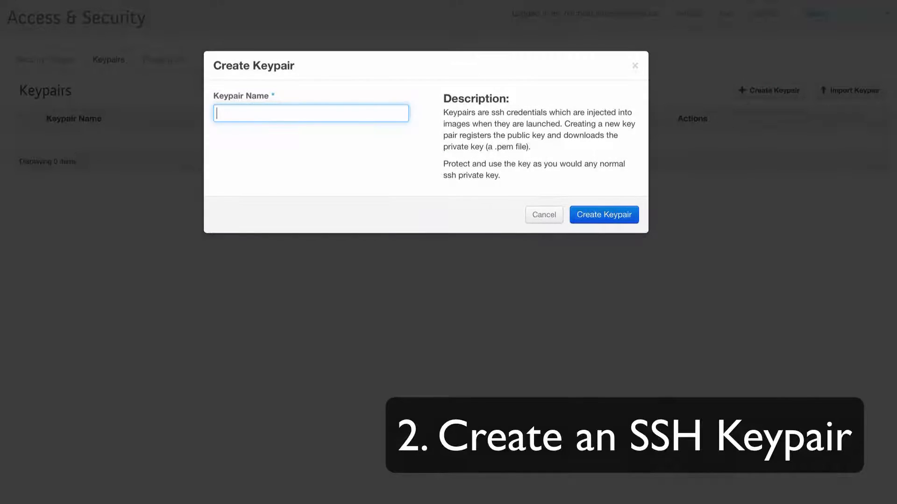
{"action": "type", "text": "myKeyPair"}
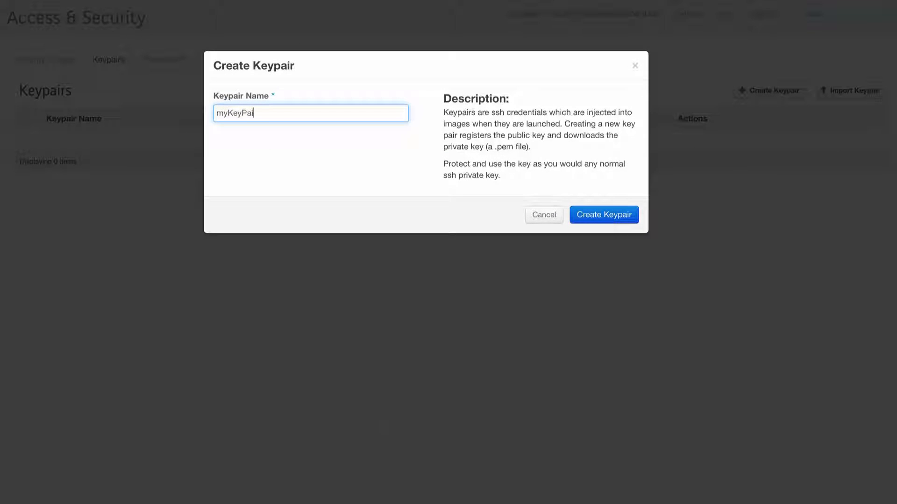
{"action": "left_click", "coordinate": [603, 214]}
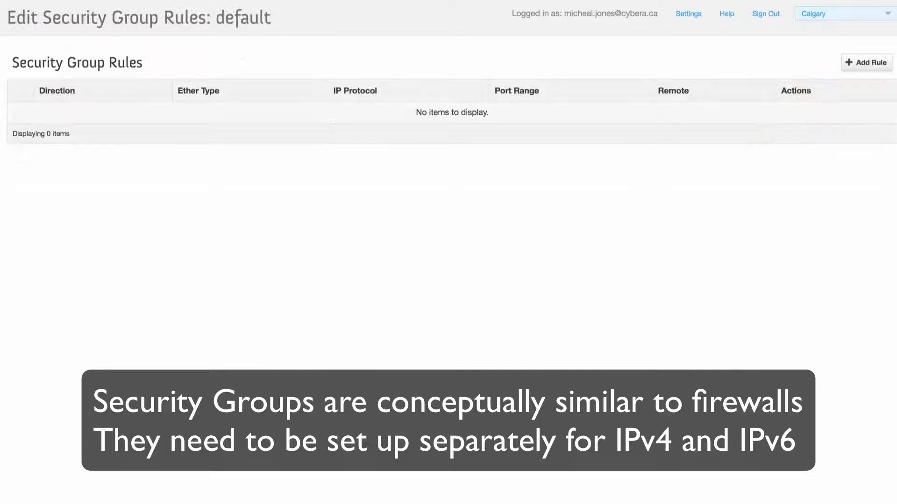
Add an SSH rule with remote CIDR 0.0.0.0/0 to the default security group.
{"action": "left_click", "coordinate": [866, 62]}
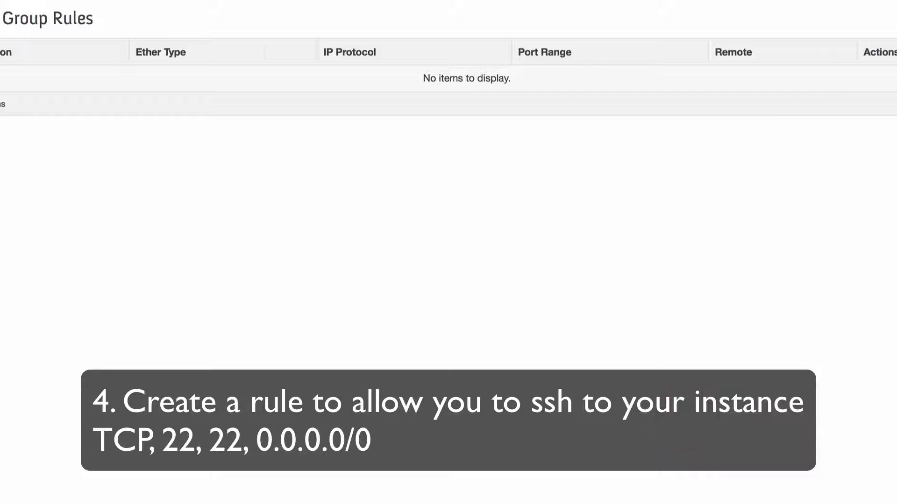
{"action": "left_click", "coordinate": [875, 18]}
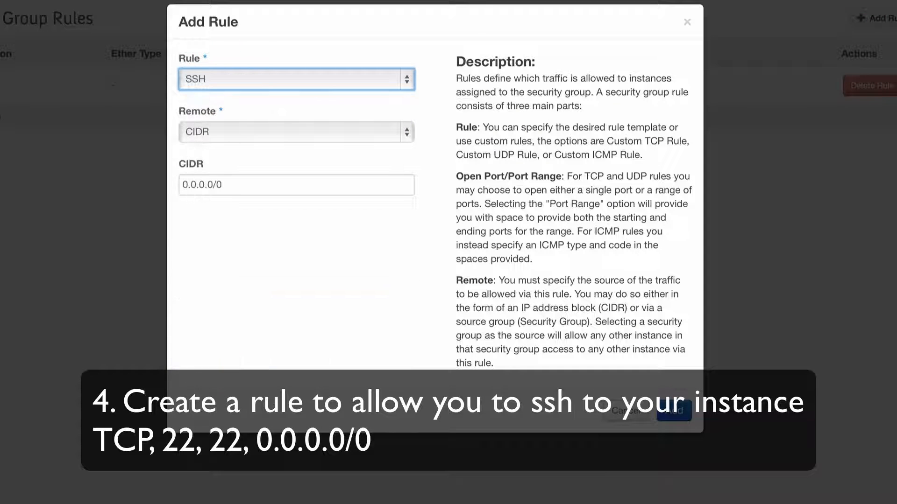
{"action": "left_click", "coordinate": [673, 412]}
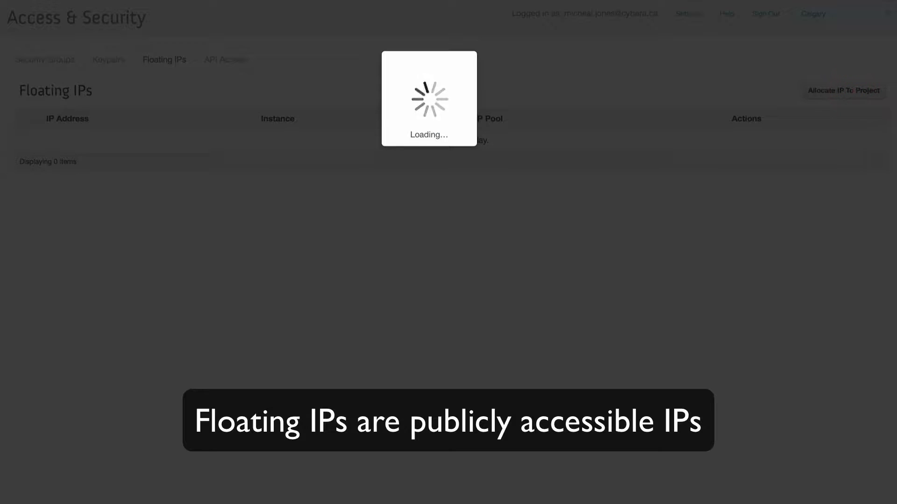
Allocate floating IP 199.116.235.84 from the nova pool, then view the public images.
{"action": "left_click", "coordinate": [843, 90]}
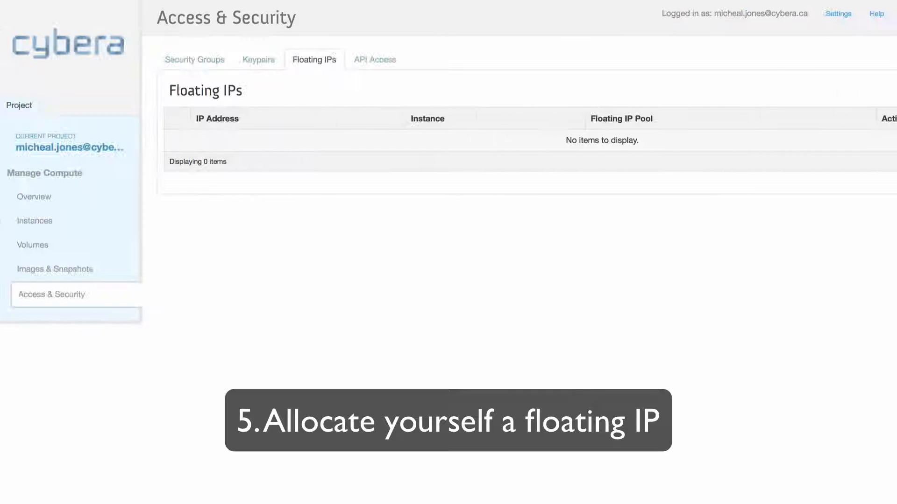
{"action": "left_click", "coordinate": [851, 90]}
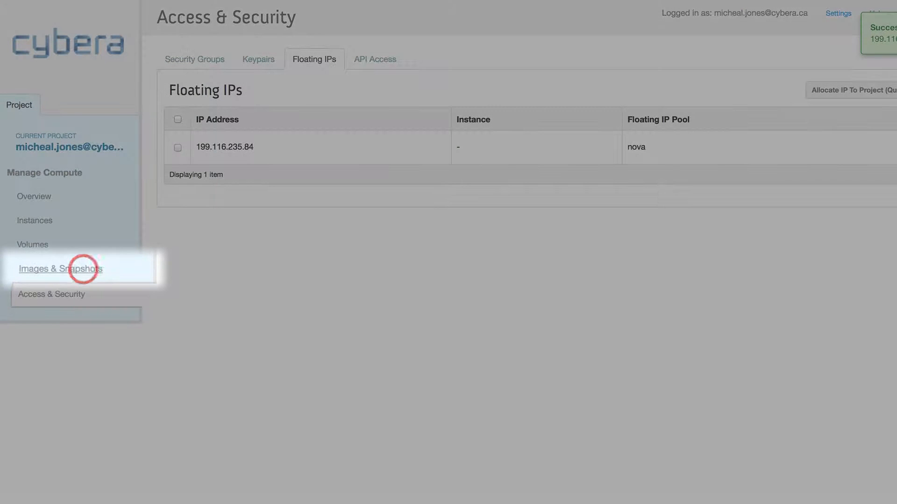
{"action": "left_click", "coordinate": [60, 269]}
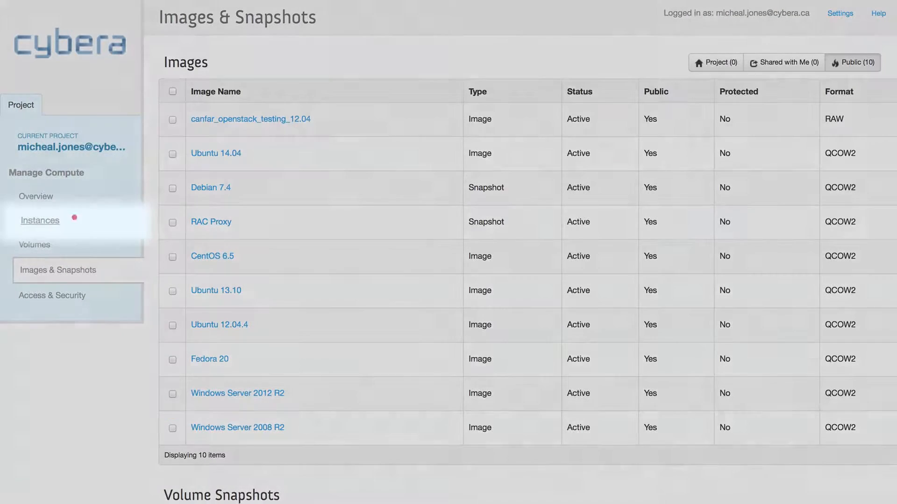
Launch myInstance from Ubuntu 14.04 on m1.small with myKeyPair and the default security group.
{"action": "left_click", "coordinate": [39, 220]}
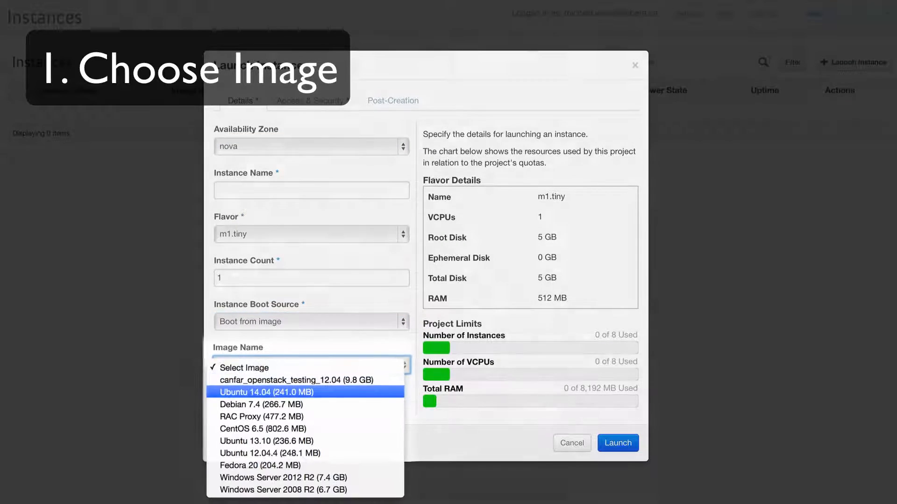
{"action": "left_click", "coordinate": [266, 392]}
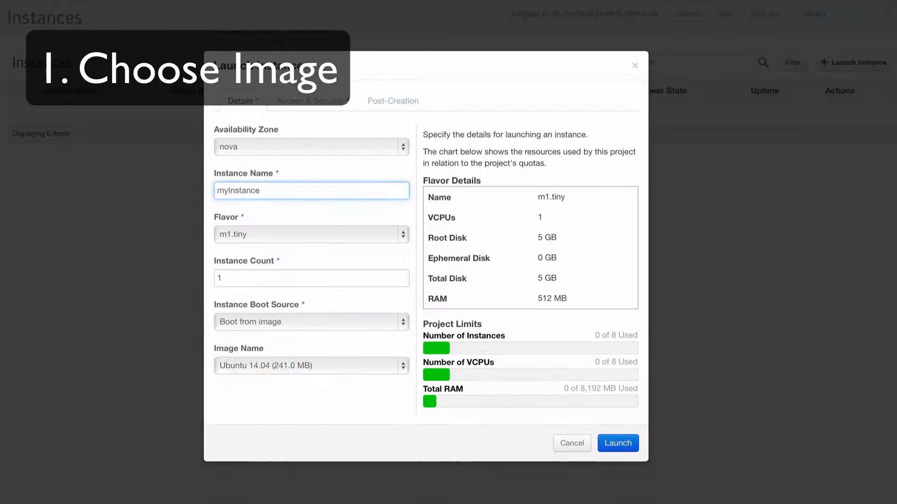
{"action": "left_click", "coordinate": [311, 234]}
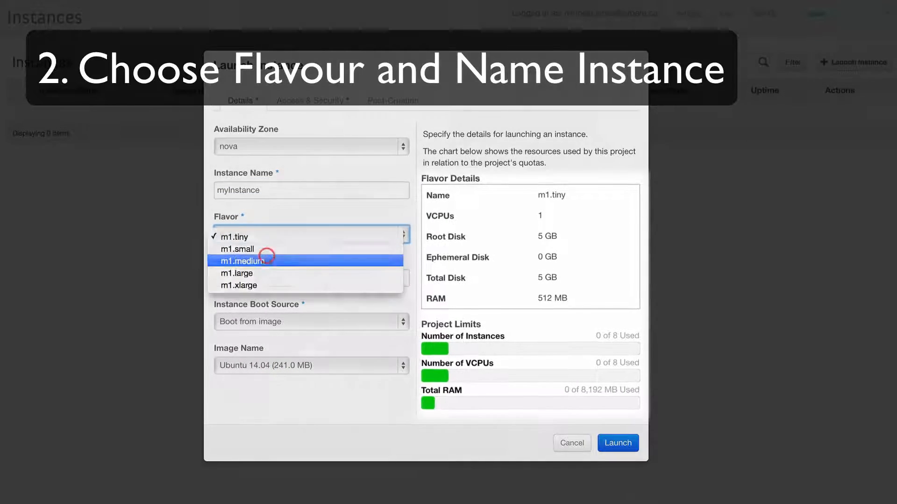
{"action": "left_click", "coordinate": [237, 249]}
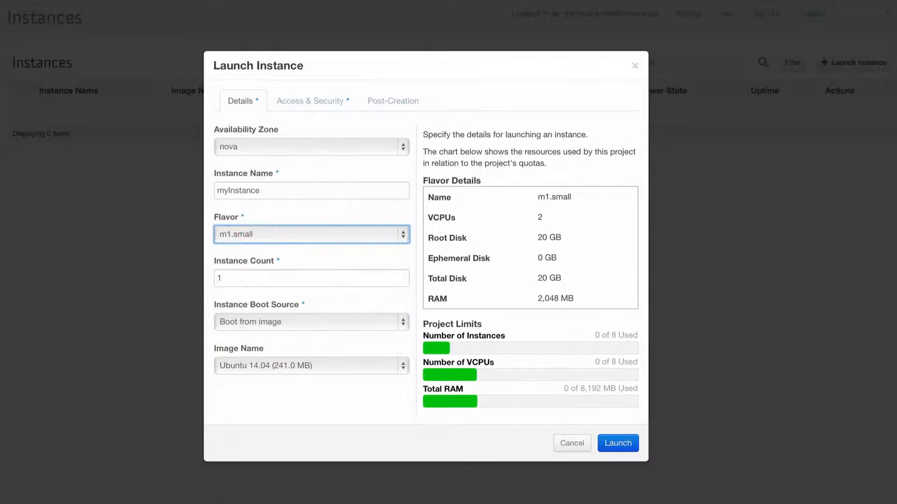
{"action": "left_click", "coordinate": [311, 234]}
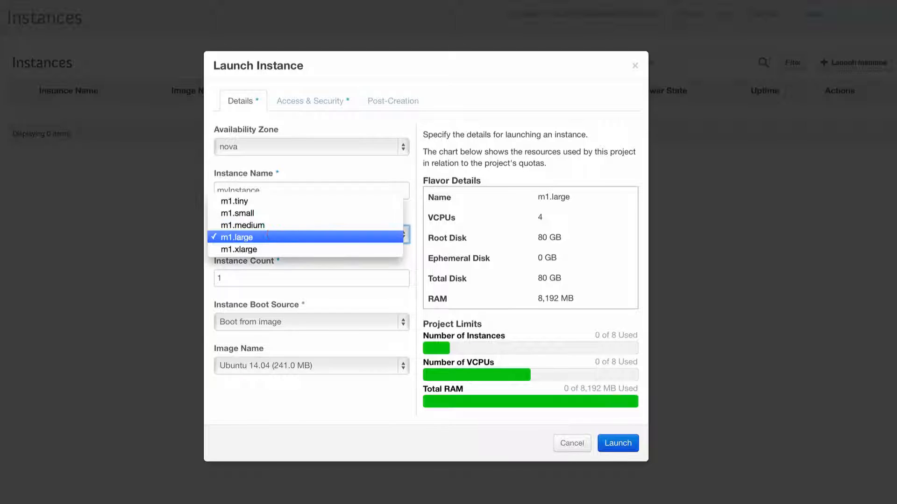
{"action": "left_click", "coordinate": [237, 213]}
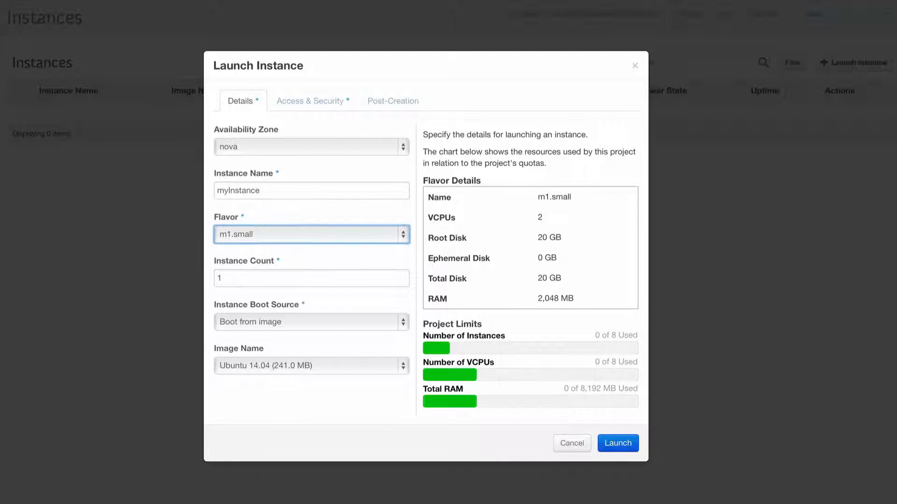
{"action": "left_click", "coordinate": [311, 101]}
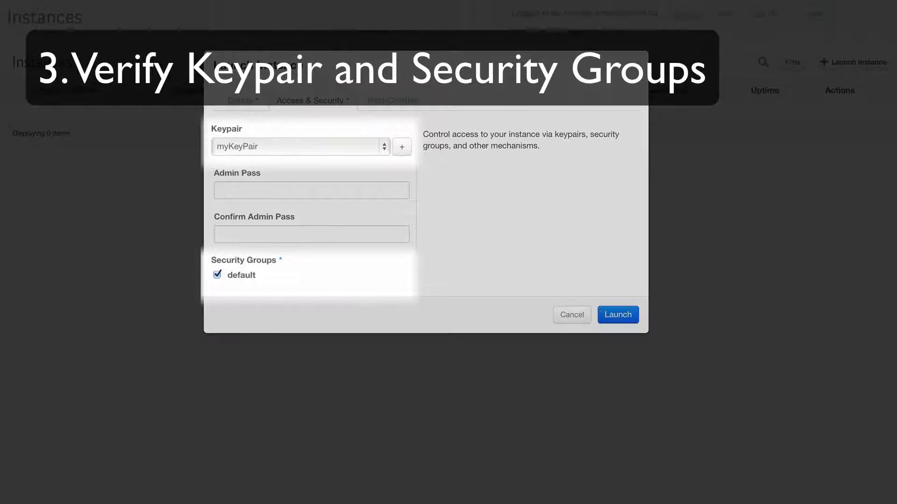
{"action": "left_click", "coordinate": [618, 314]}
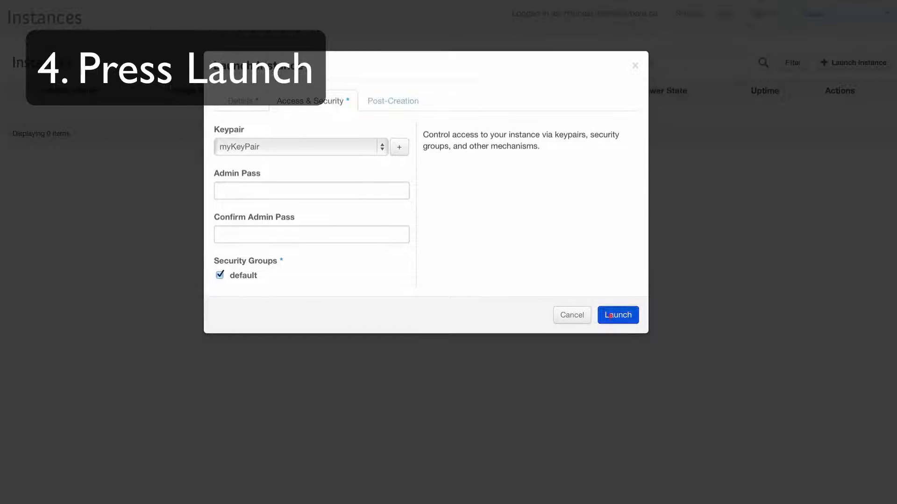
{"action": "left_click", "coordinate": [617, 315]}
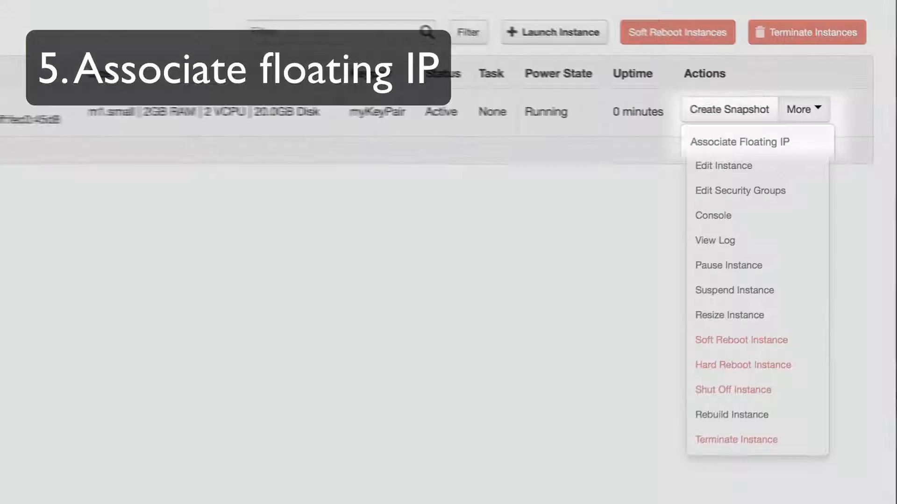
Associate floating IP 199.116.235.84 with myInstance via the More menu.
{"action": "left_click", "coordinate": [738, 142]}
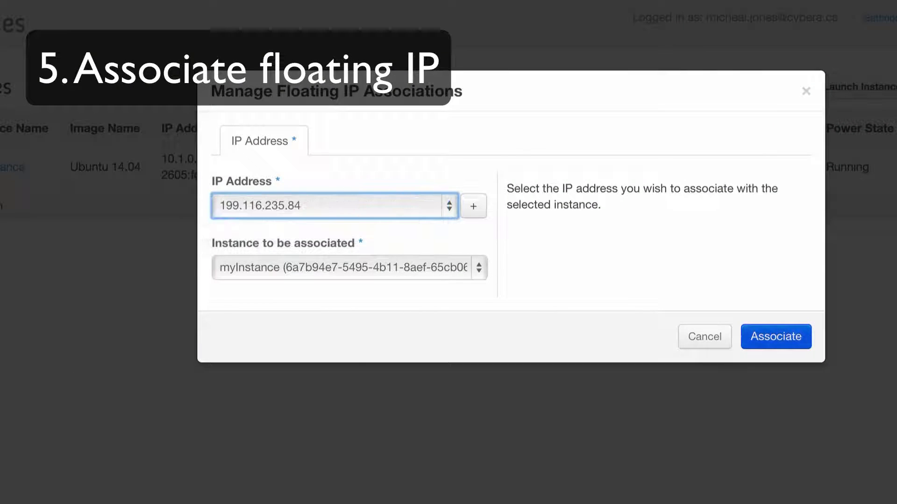
{"action": "left_click", "coordinate": [776, 336]}
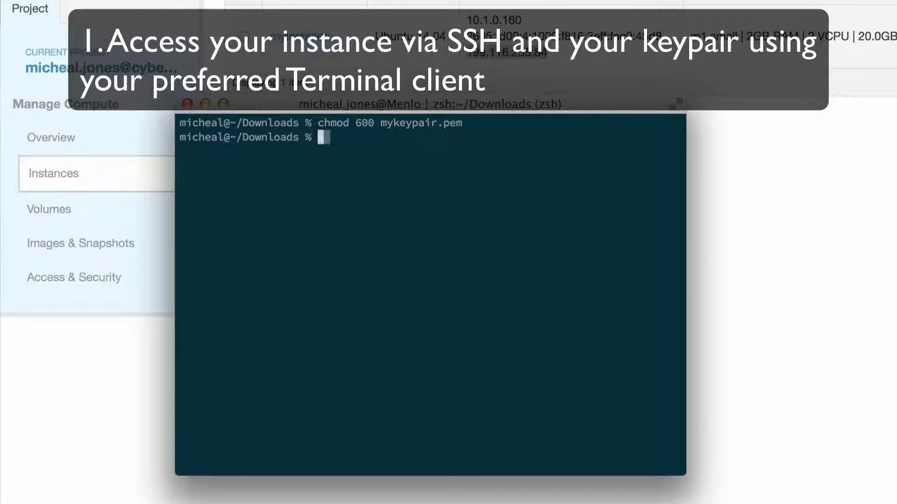
{"action": "type", "text": "ssh -i mykeypair.pem"}
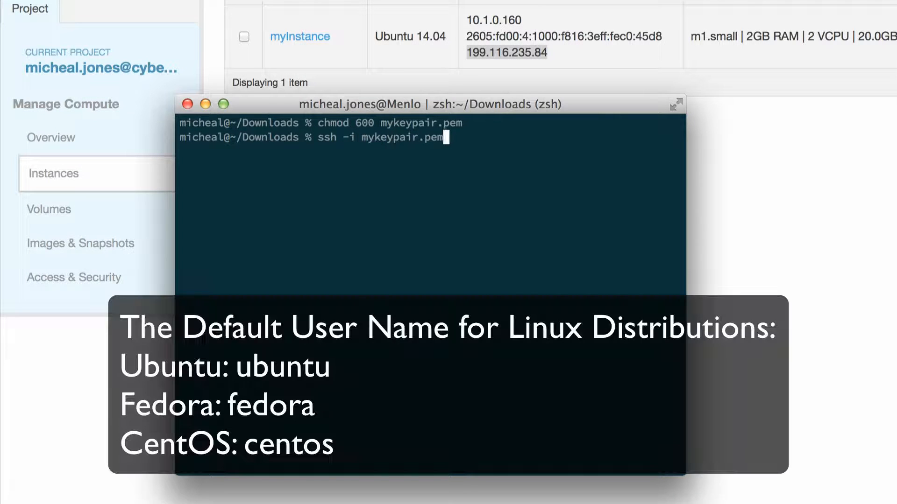
{"action": "type", "text": "ubuntu@199.116.235.84"}
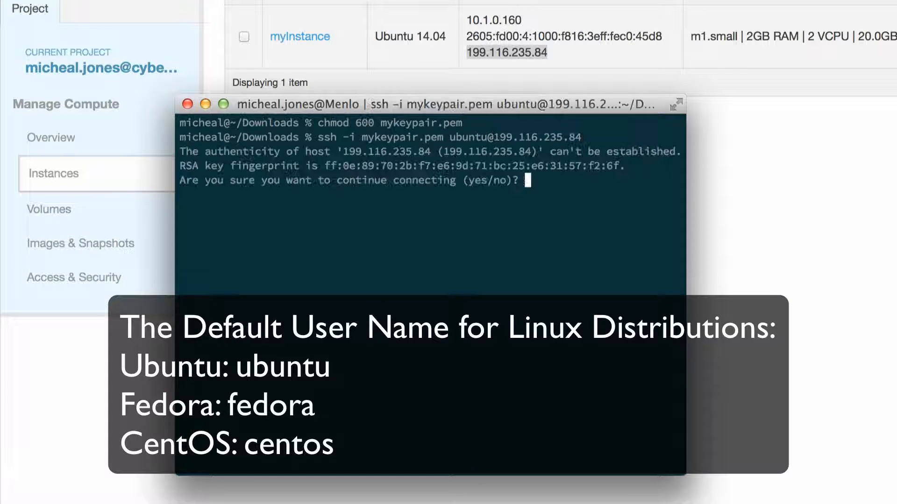
{"action": "type", "text": "yes"}
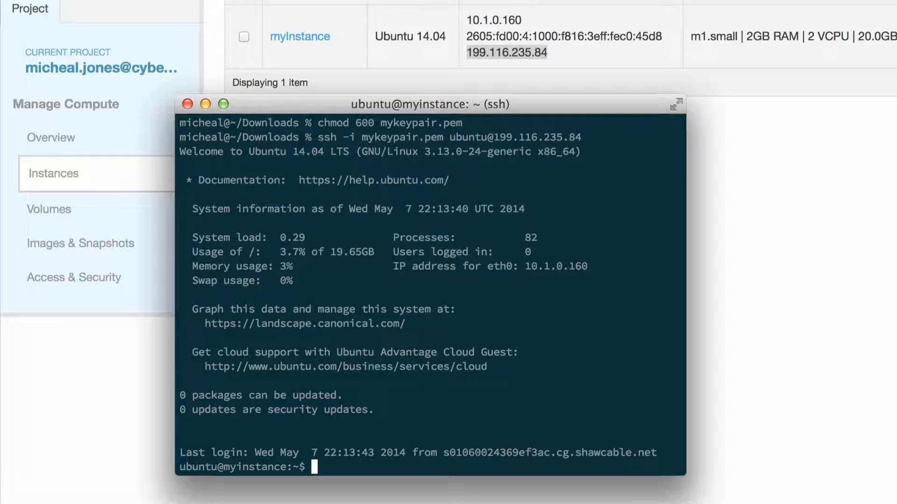
Install Apache2 with 'sudo apt-get install -y apache2'.
{"action": "type", "text": "sudo"}
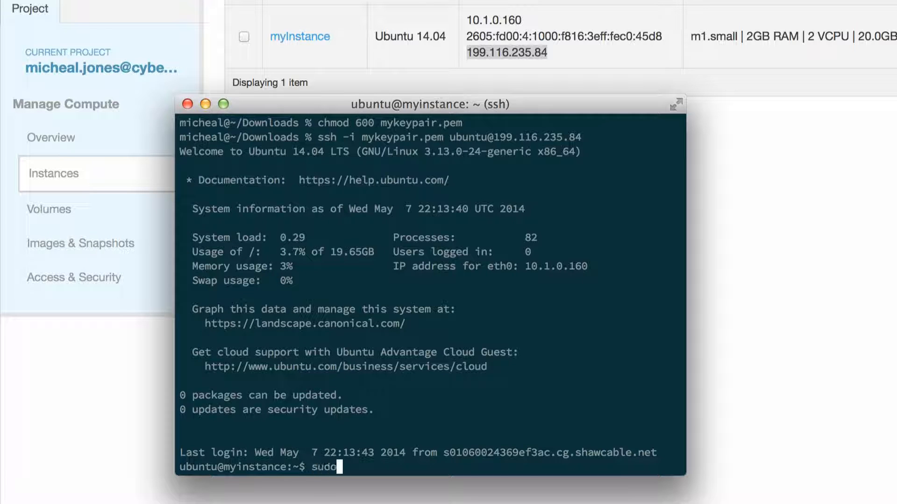
{"action": "type", "text": "apt-get install"}
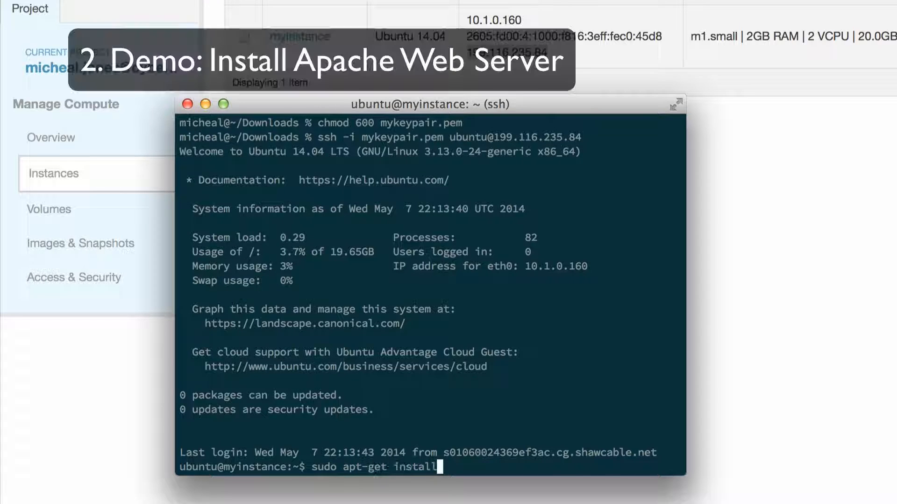
{"action": "type", "text": "-y apache2"}
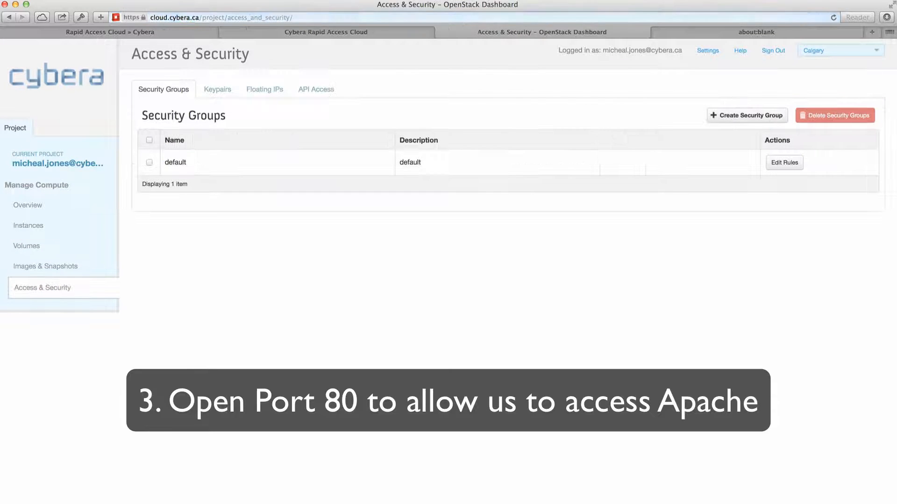
Edit the default security group's rules and load the page at 199.116.235.84.
{"action": "left_click", "coordinate": [784, 163]}
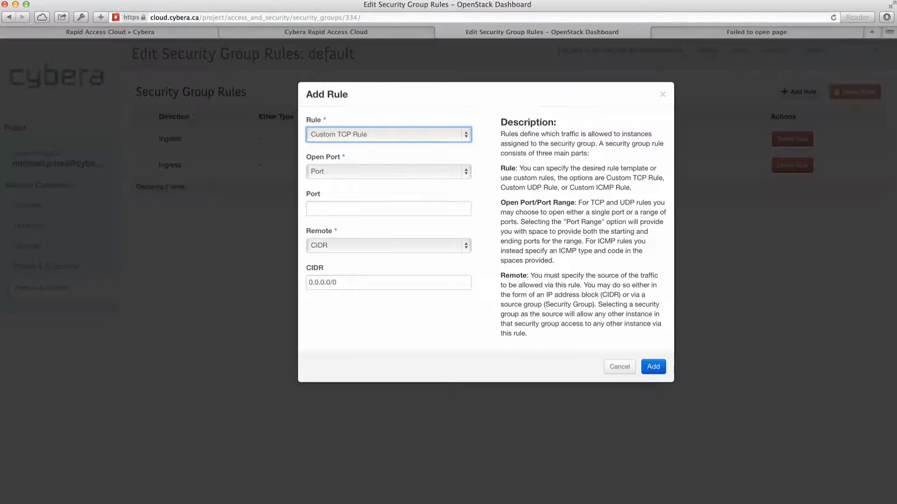
{"action": "left_click", "coordinate": [653, 367]}
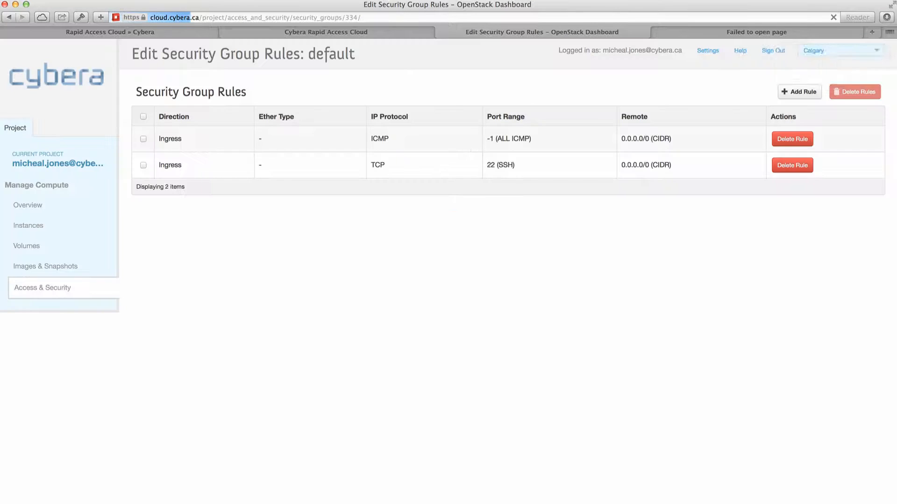
{"action": "left_click", "coordinate": [756, 32]}
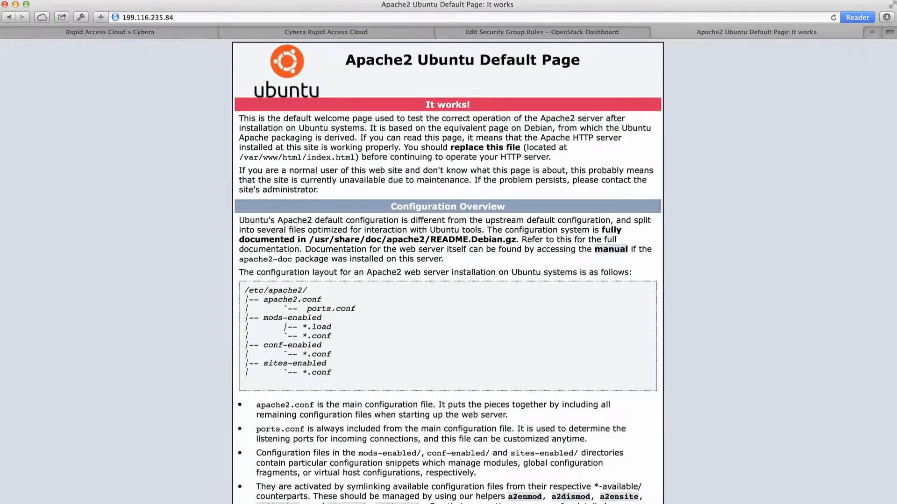